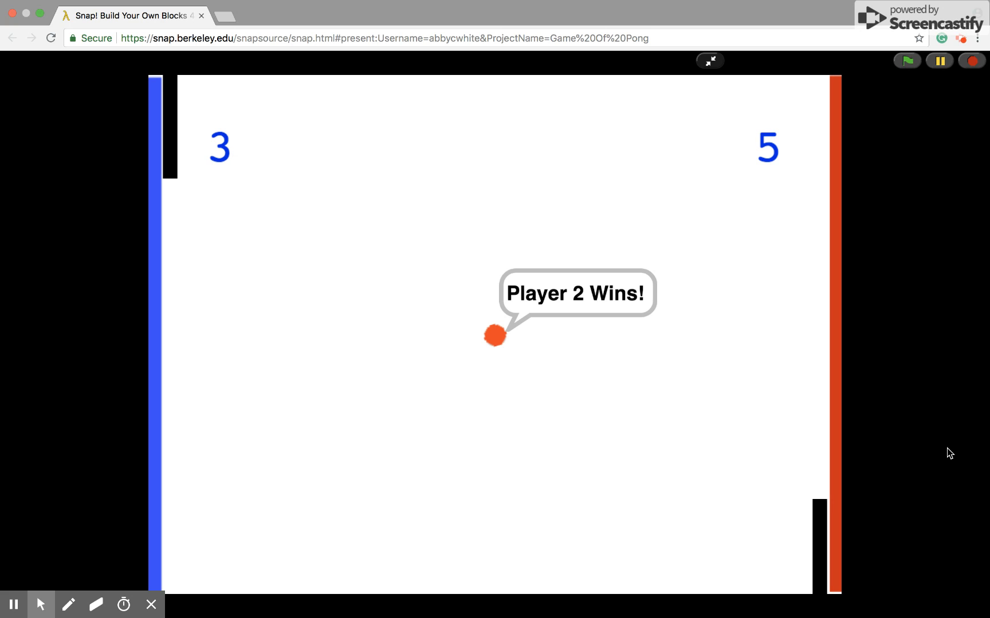
mouse_move(922, 143)
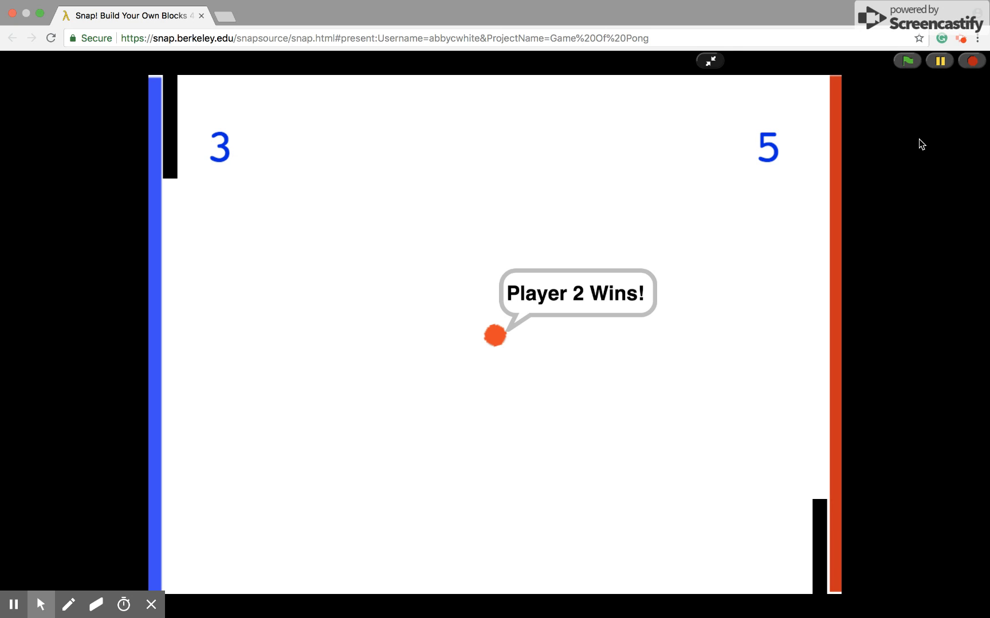